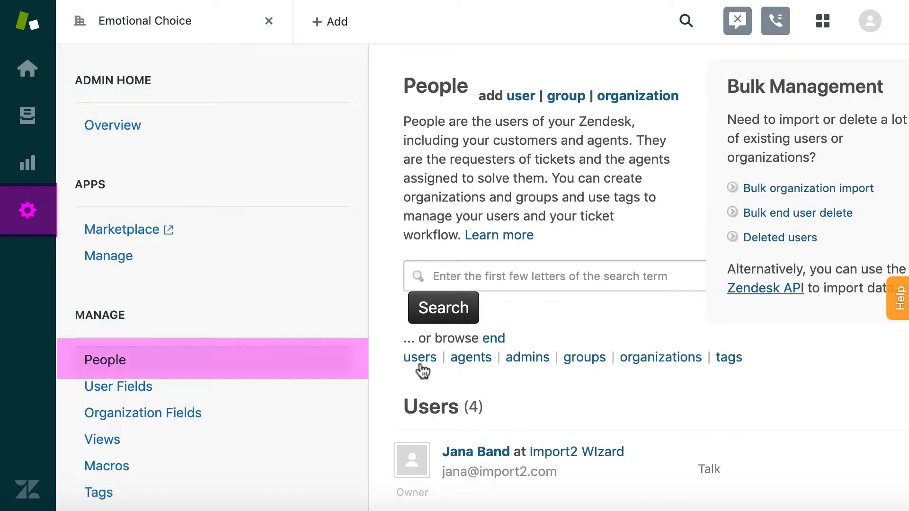
Browse the end users, then the agents list showing 2 of 12 seats used.
left_click(420, 358)
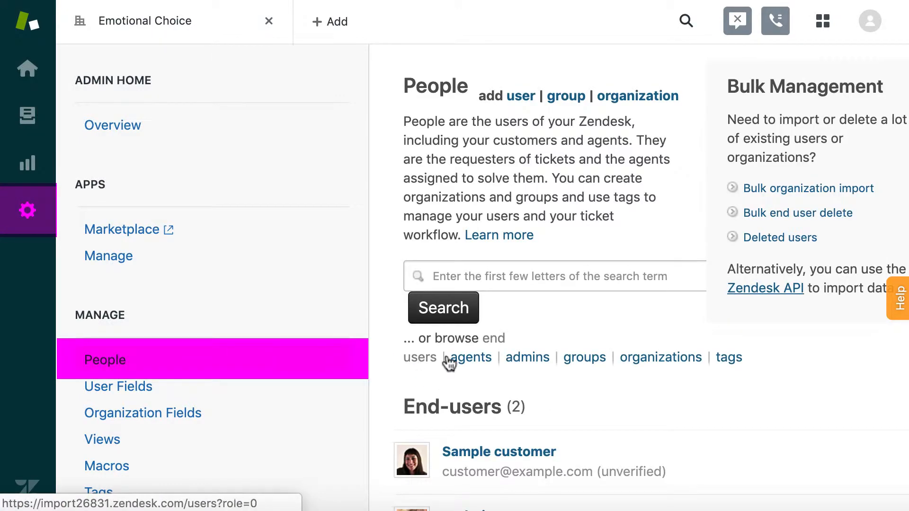
left_click(471, 357)
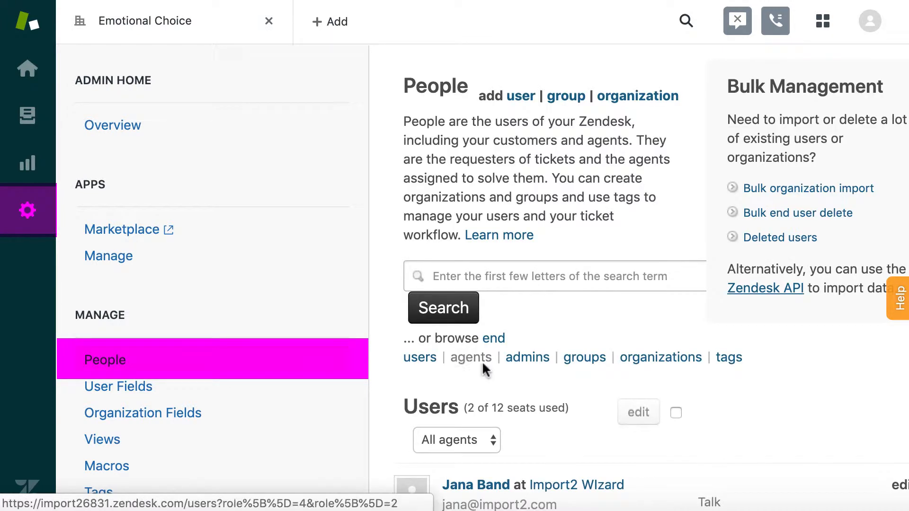
scroll("down", 3)
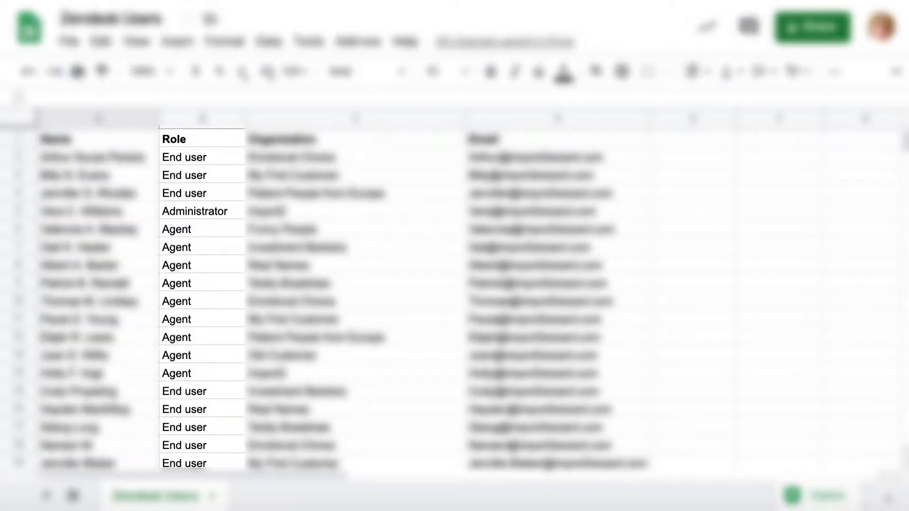
left_click(531, 305)
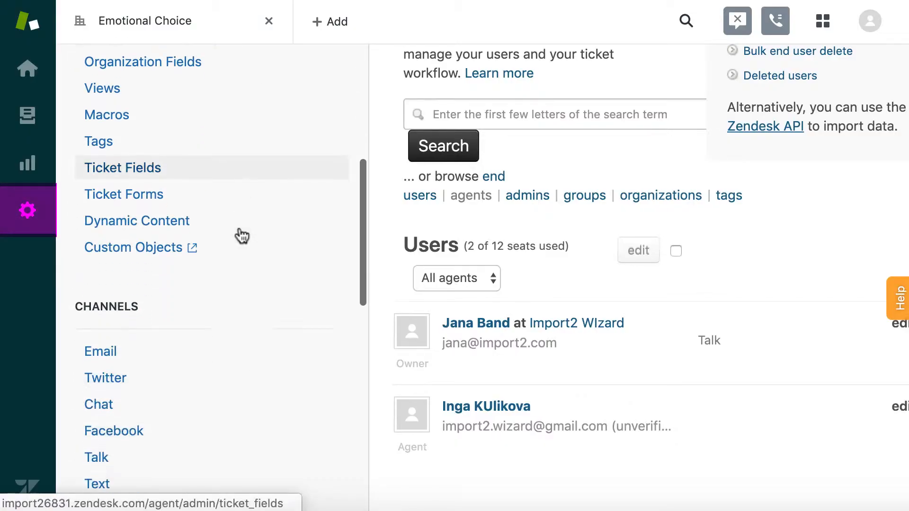
scroll("down", 3)
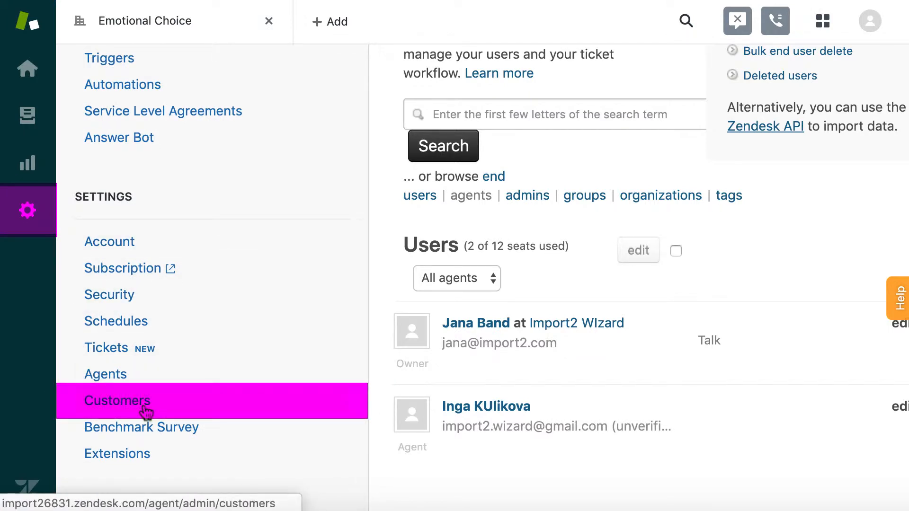
In Customers settings, uncheck the welcome email for agent-created users and save.
left_click(117, 401)
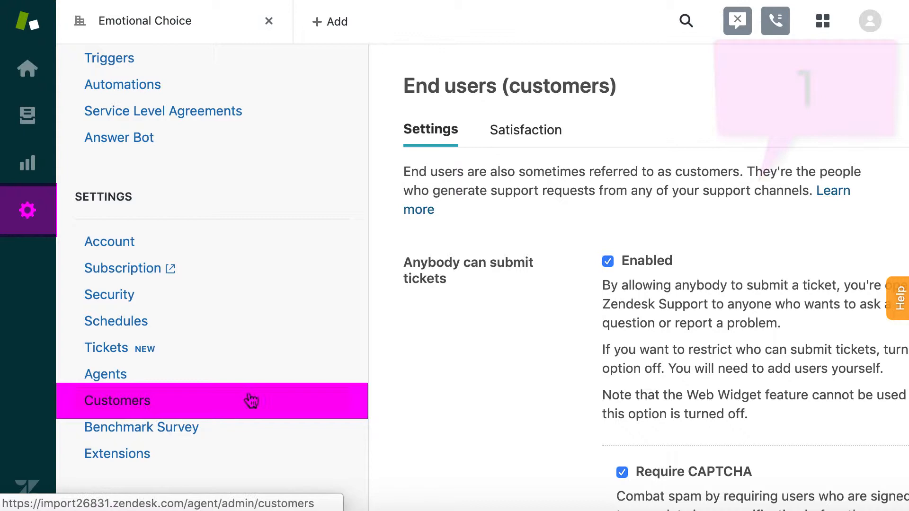
scroll("down", 3)
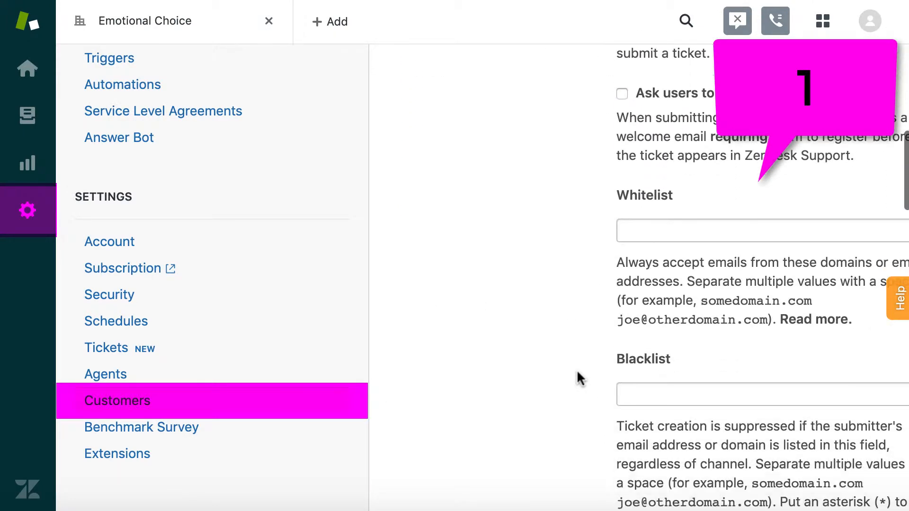
scroll("down", 3)
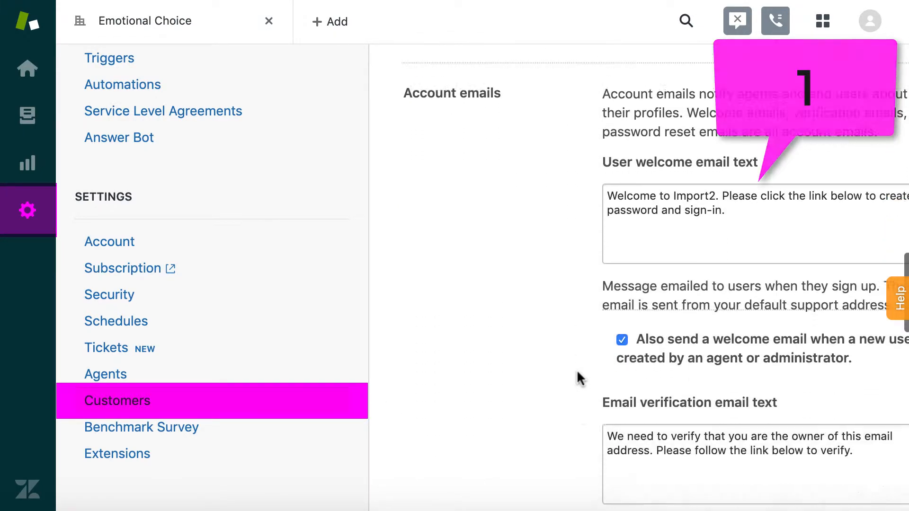
scroll("down", 3)
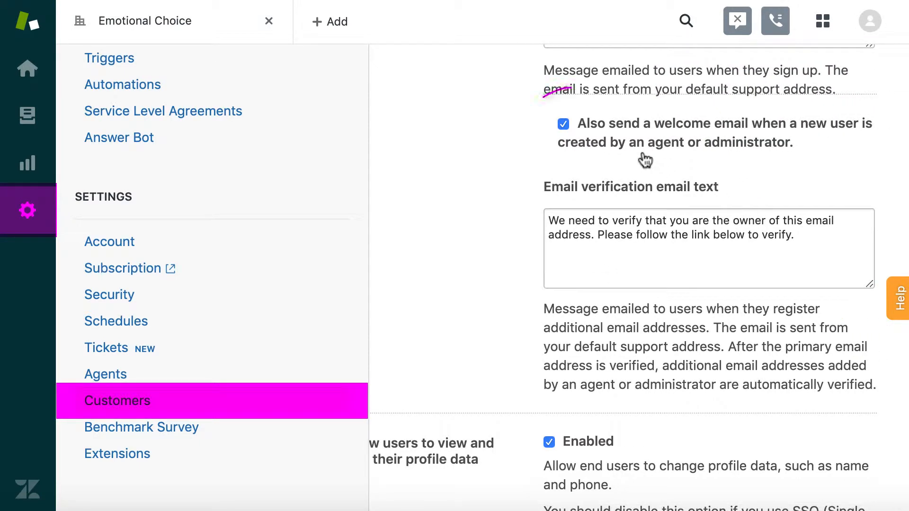
left_click(563, 123)
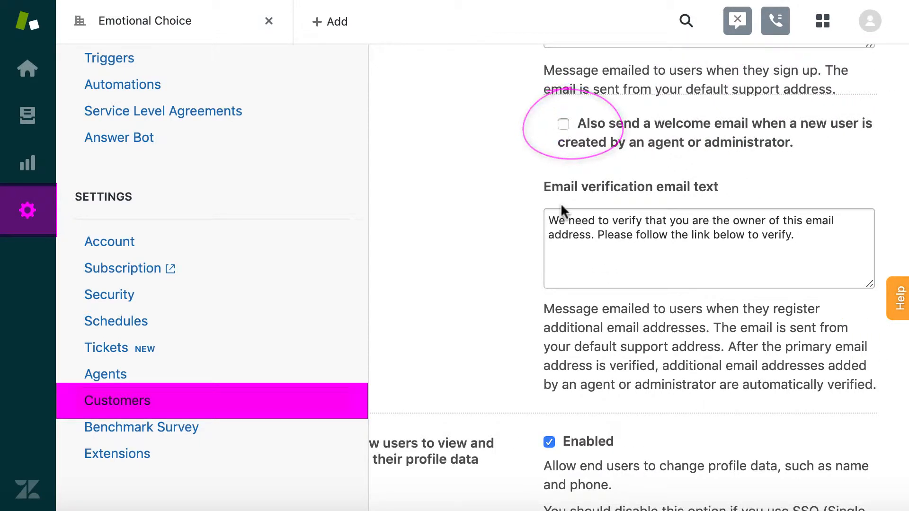
scroll("down", 3)
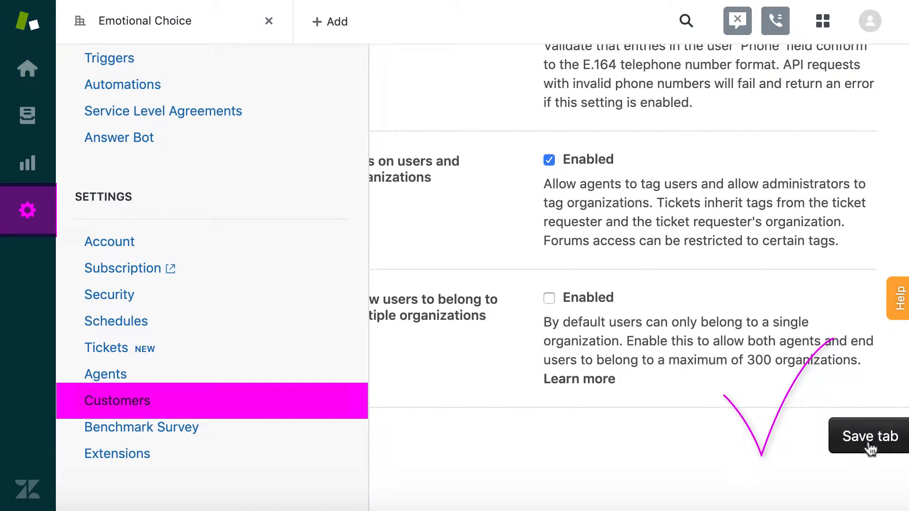
left_click(871, 436)
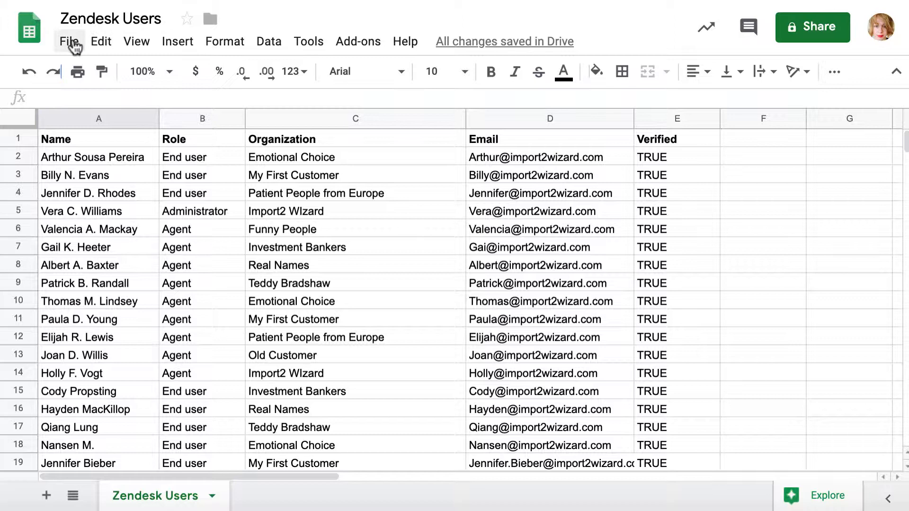
Review the Zendesk Users sheet and use the File menu before opening Import2 Wizard.
left_click(69, 42)
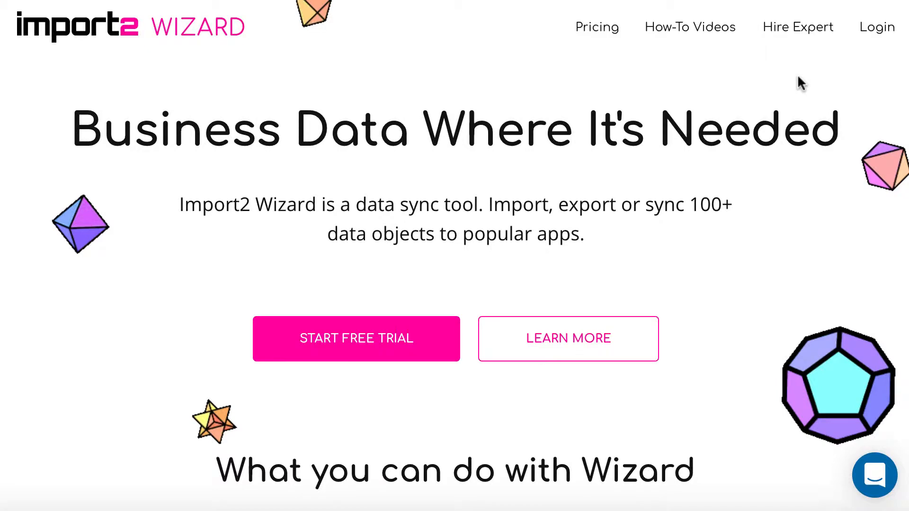
Sign in to Import2 Wizard and start a new CSV import into Zendesk.
left_click(877, 27)
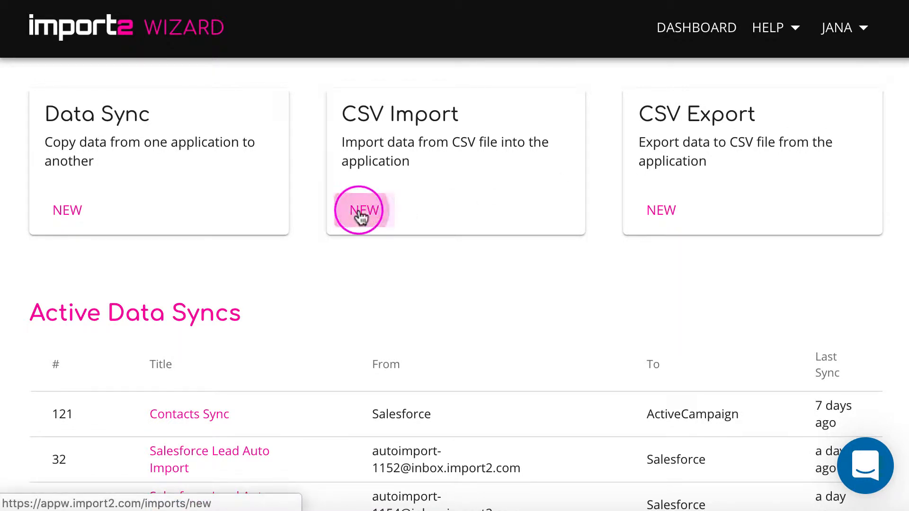
left_click(363, 209)
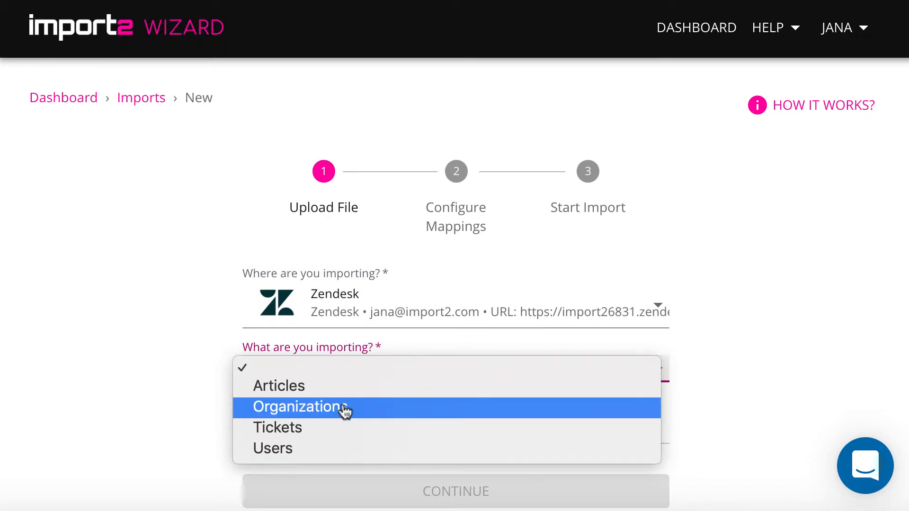
Import Users by uploading Zendesk Users.csv, then continue to Configure Mappings.
left_click(273, 448)
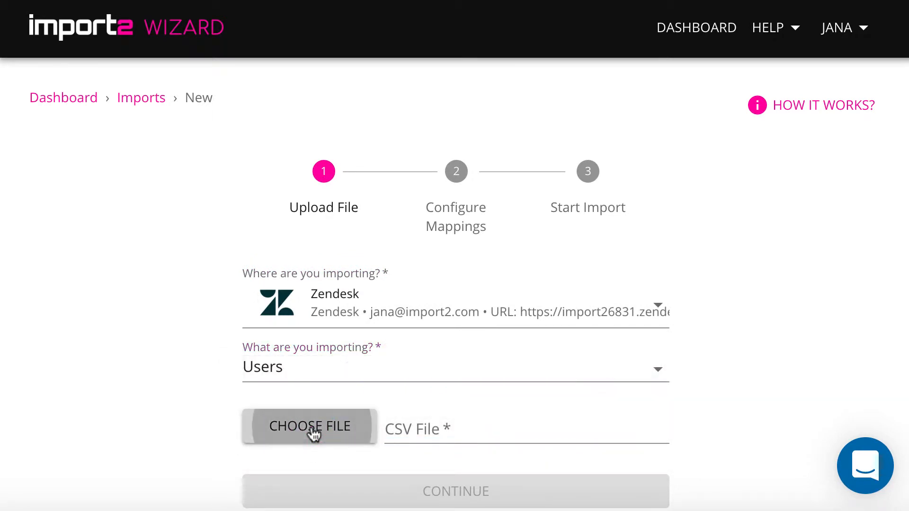
left_click(309, 427)
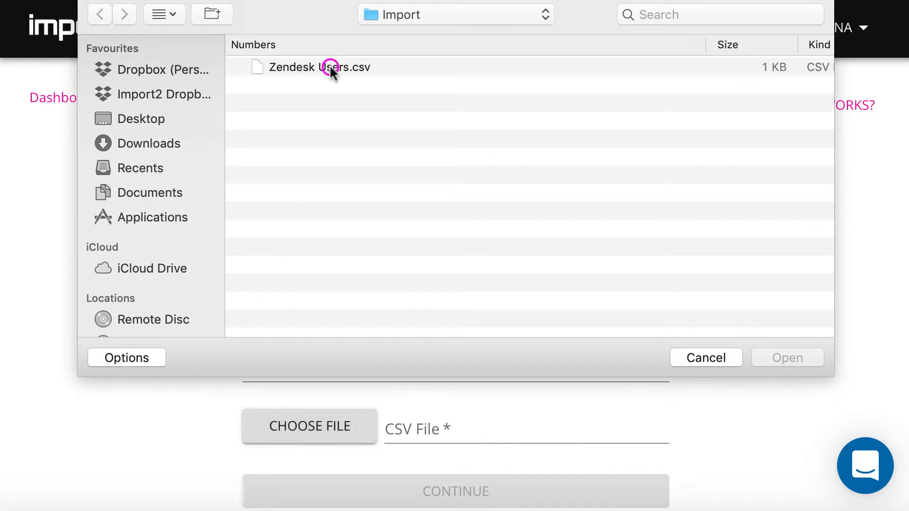
double_click(330, 67)
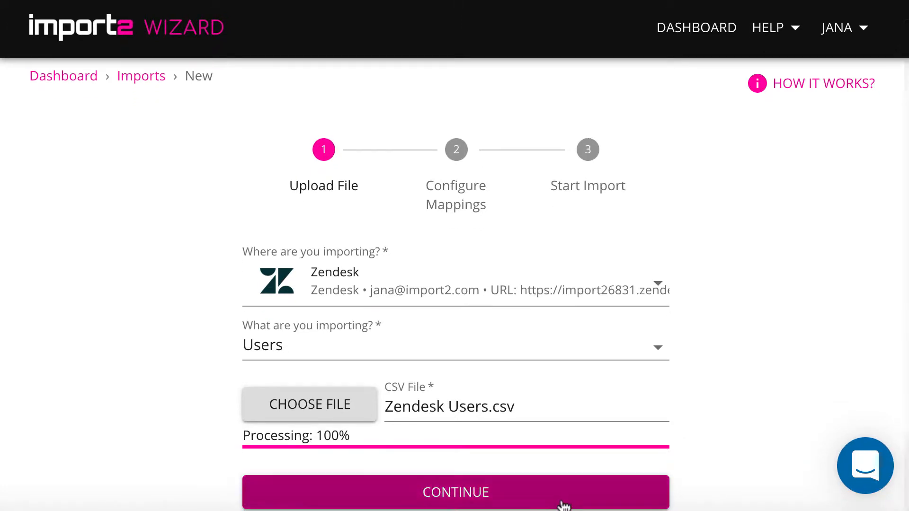
left_click(455, 492)
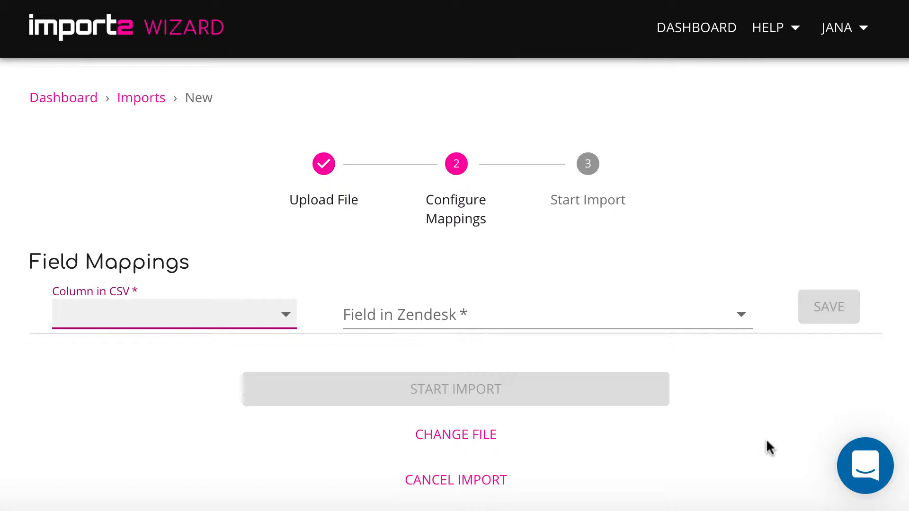
Map Name, Role, Organization (lookup by Name) and Email, then start the import.
left_click(174, 314)
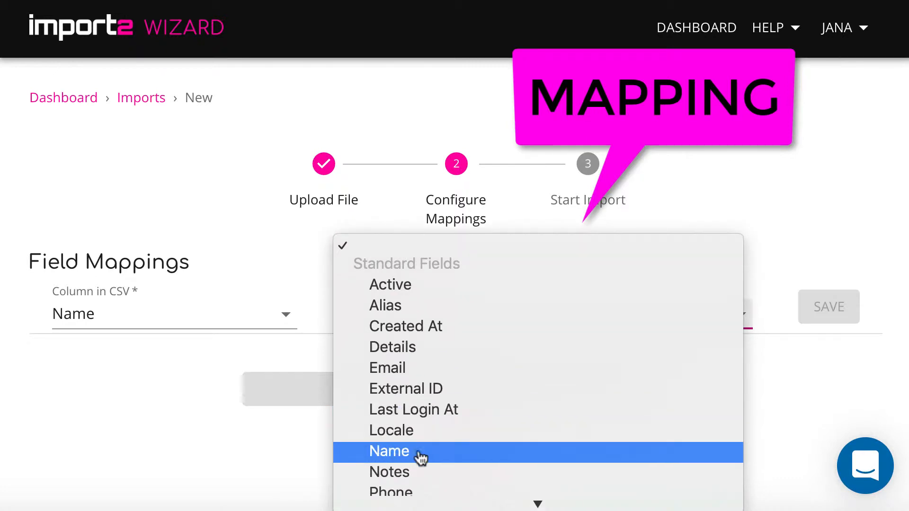
left_click(389, 451)
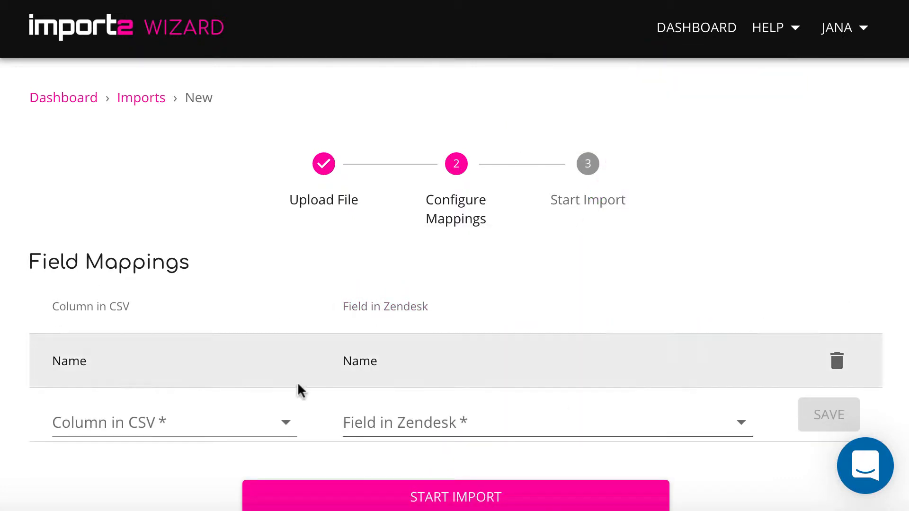
left_click(170, 423)
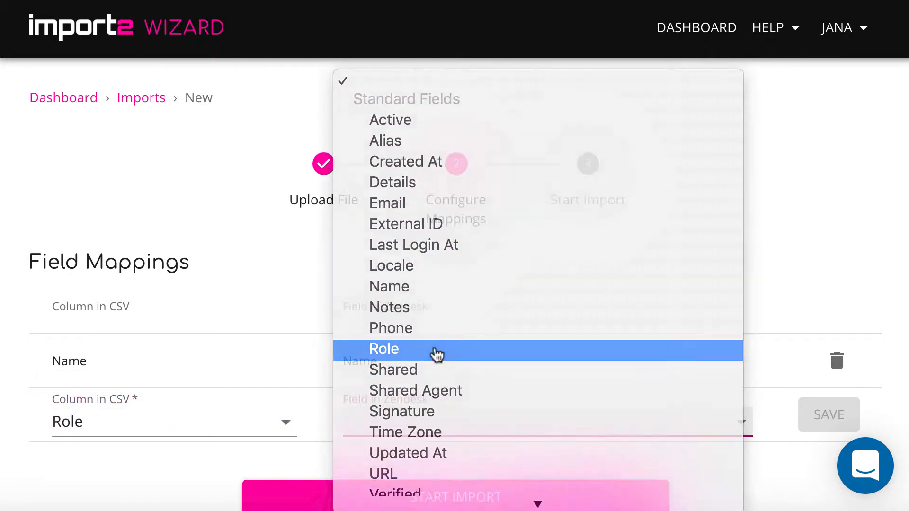
left_click(384, 349)
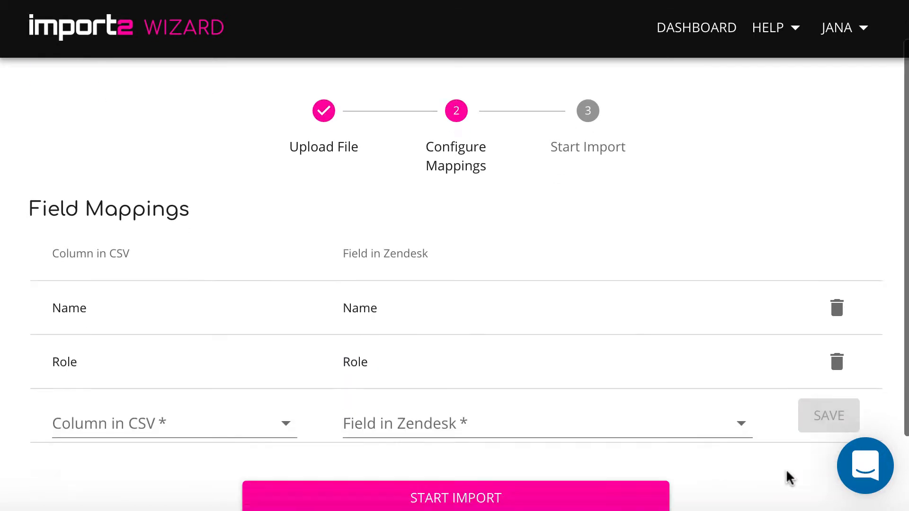
left_click(172, 423)
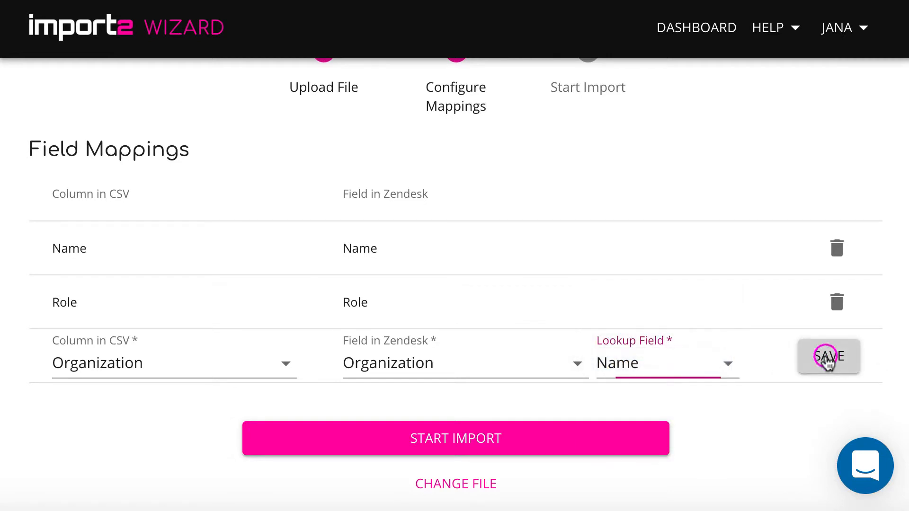
left_click(829, 356)
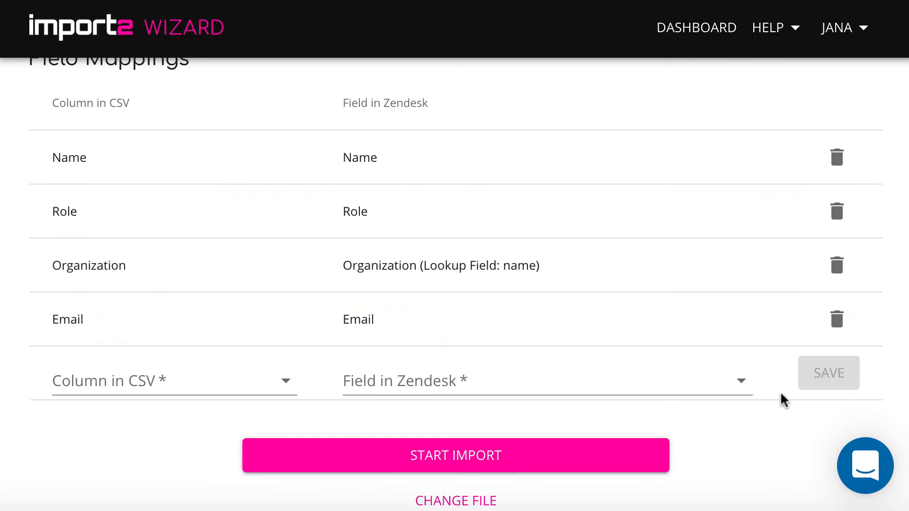
left_click(173, 381)
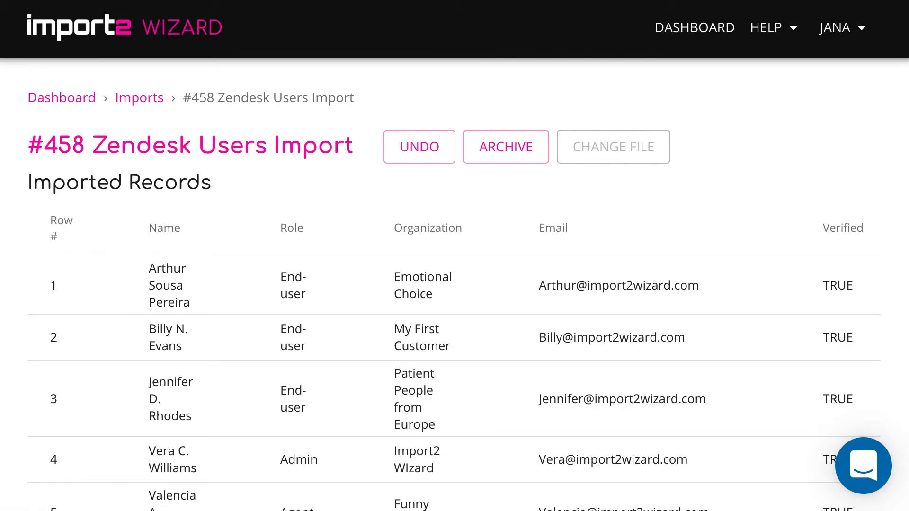
mouse_move(639, 238)
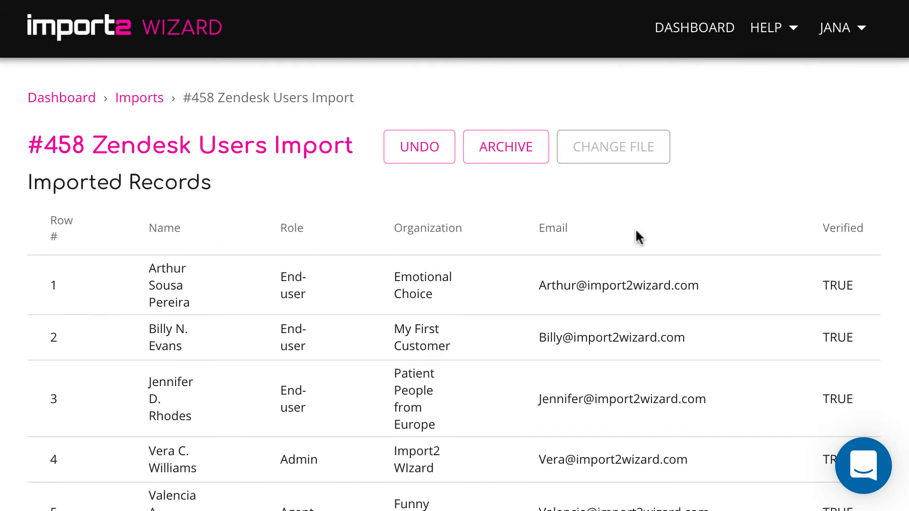
scroll("down", 3)
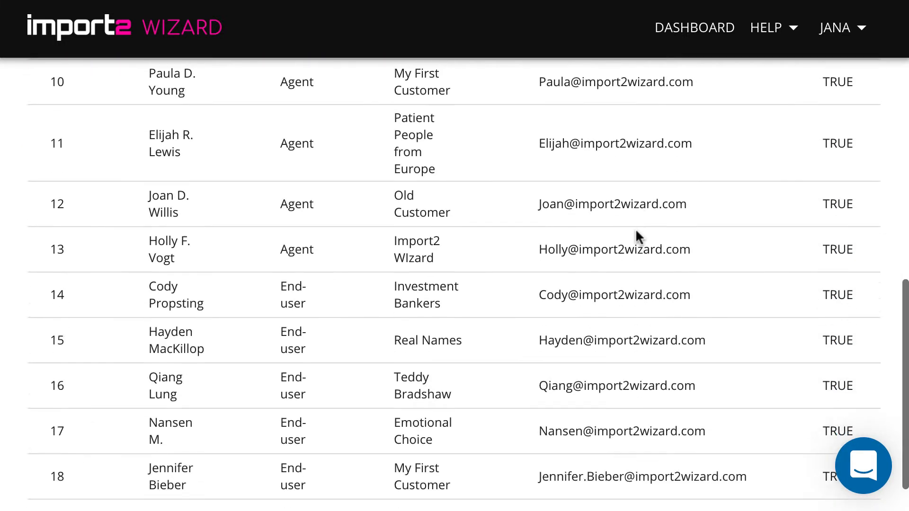
scroll("up", 3)
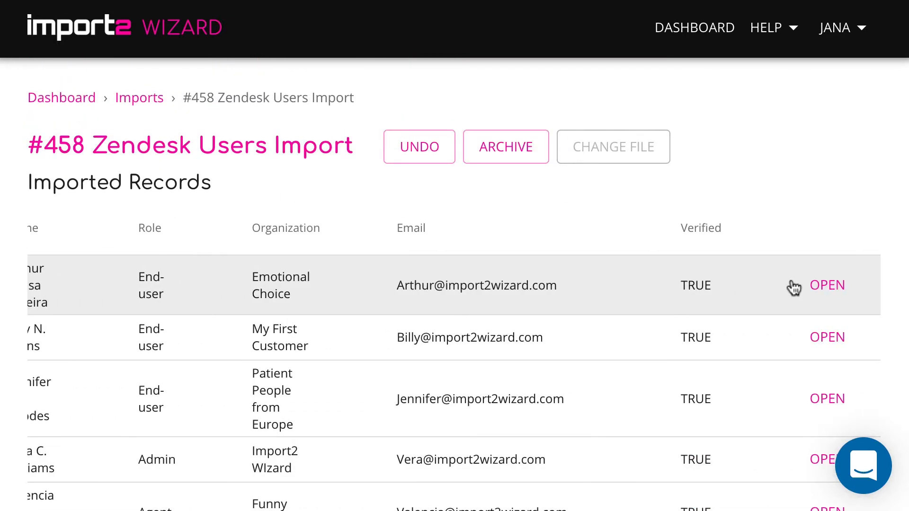
left_click(828, 285)
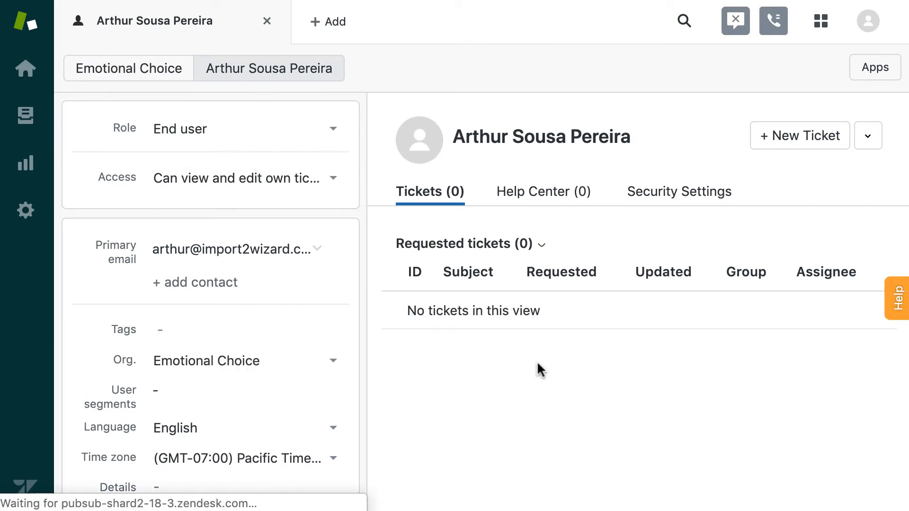
mouse_move(489, 340)
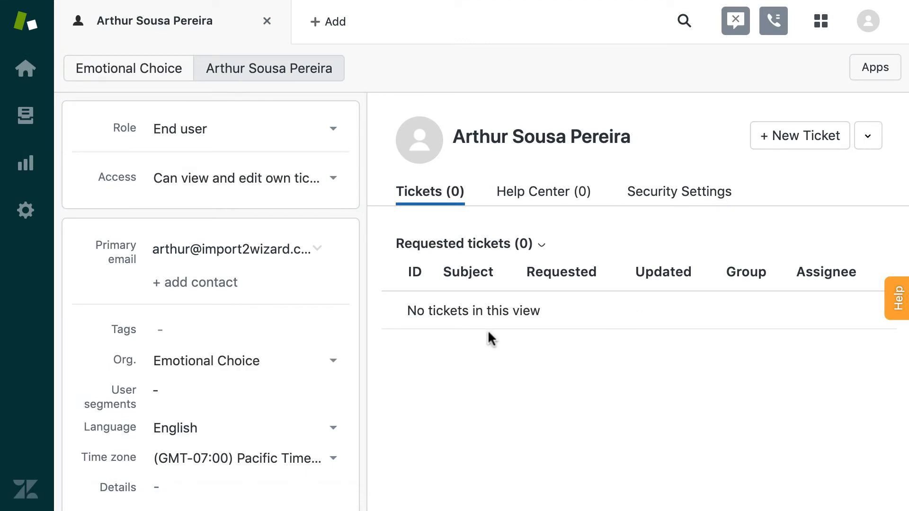
mouse_move(25, 211)
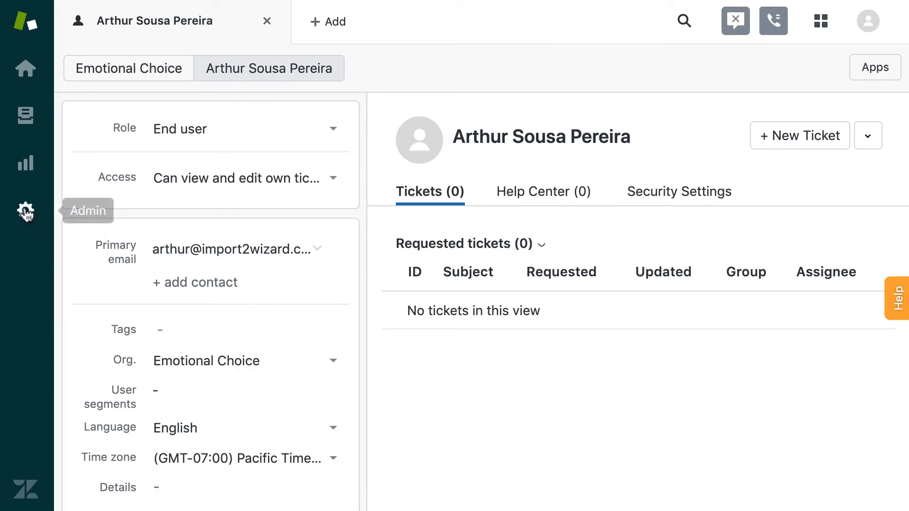
left_click(25, 210)
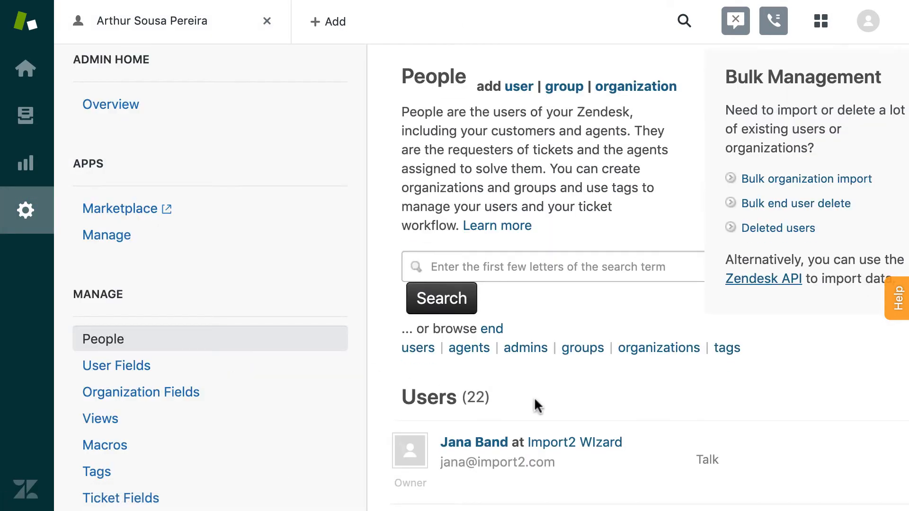
scroll("down", 3)
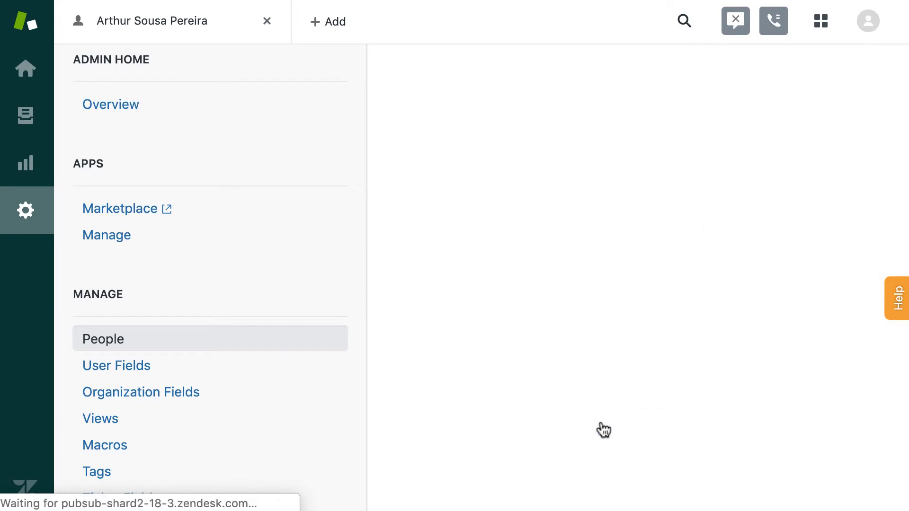
left_click(103, 339)
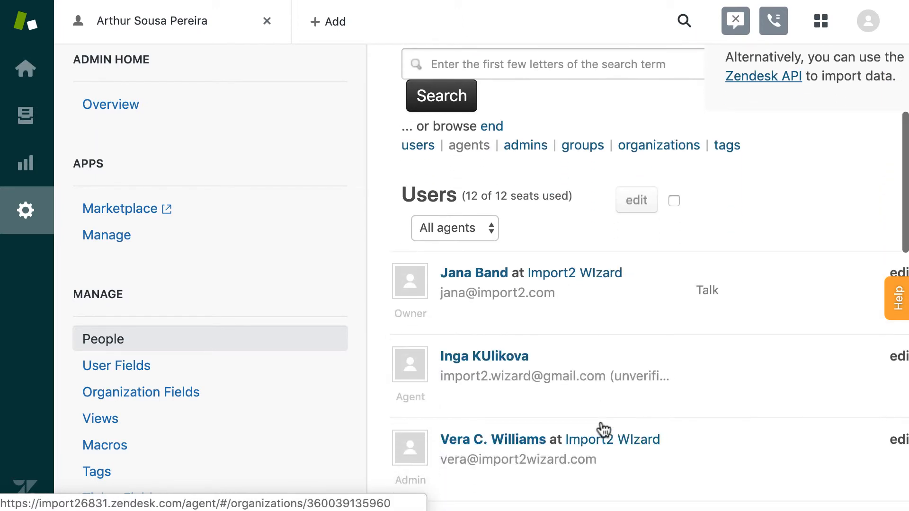